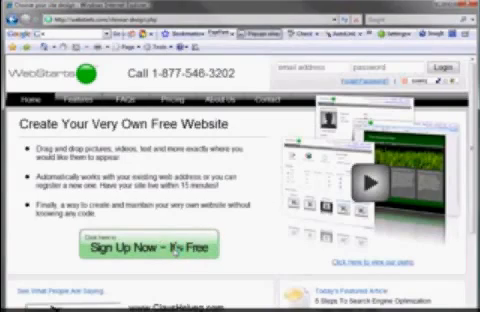
# Step: Start creating a free website from the WebStarts homepage
pyautogui.click(148, 248)
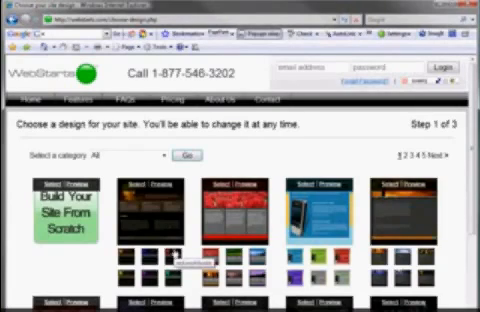
pyautogui.moveTo(262, 148)
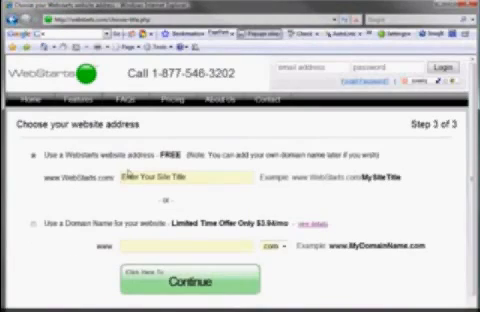
# Step: Enter 'free-website-builder' as the free WebStarts.com address and submit it to create the site
pyautogui.click(180, 182)
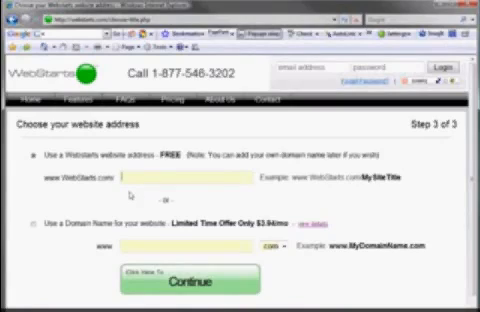
pyautogui.write('free')
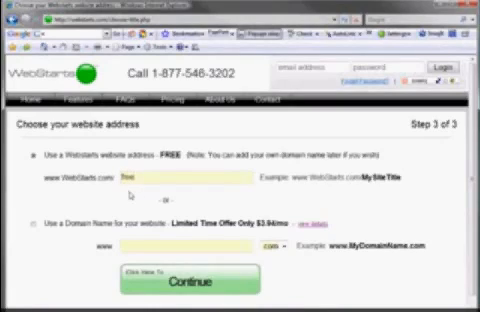
pyautogui.write('free-website-b')
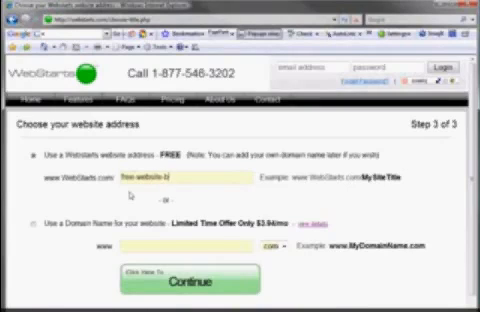
pyautogui.write('free-website-builder')
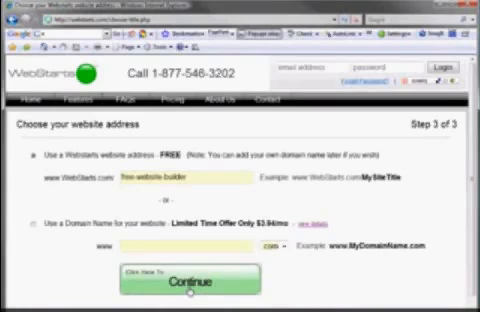
pyautogui.click(184, 280)
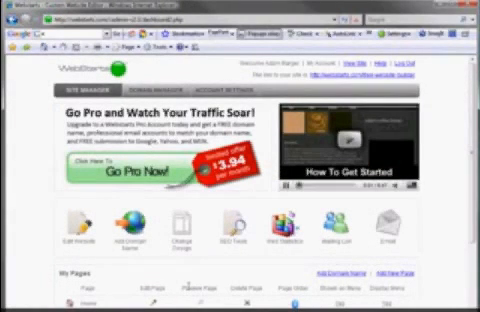
# Step: Scroll the dashboard down to the My Pages section
pyautogui.scroll(-3)
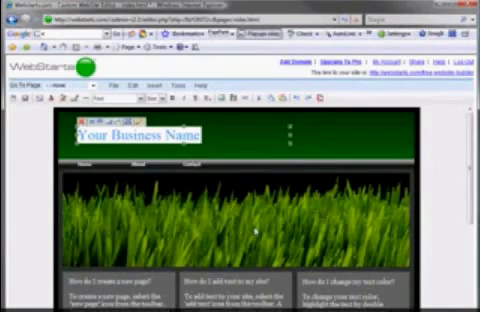
# Step: Replace the header text with 'Bill's Lawn Service'
pyautogui.write("Bill's Lawn")
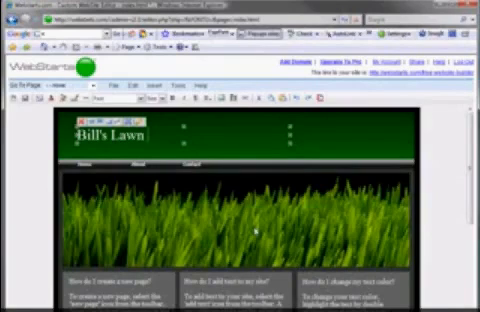
pyautogui.write('Service')
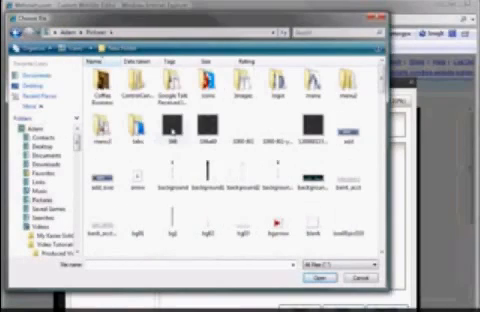
# Step: Select the lawn image file from the Pictures folder to upload
pyautogui.scroll(-3)
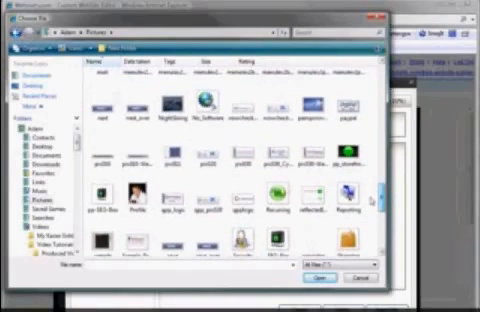
pyautogui.click(348, 276)
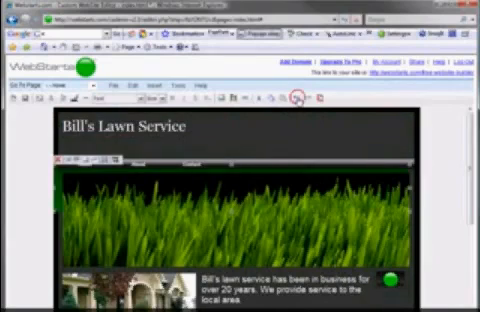
pyautogui.scroll(-3)
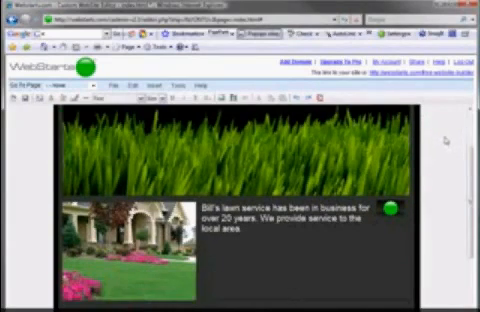